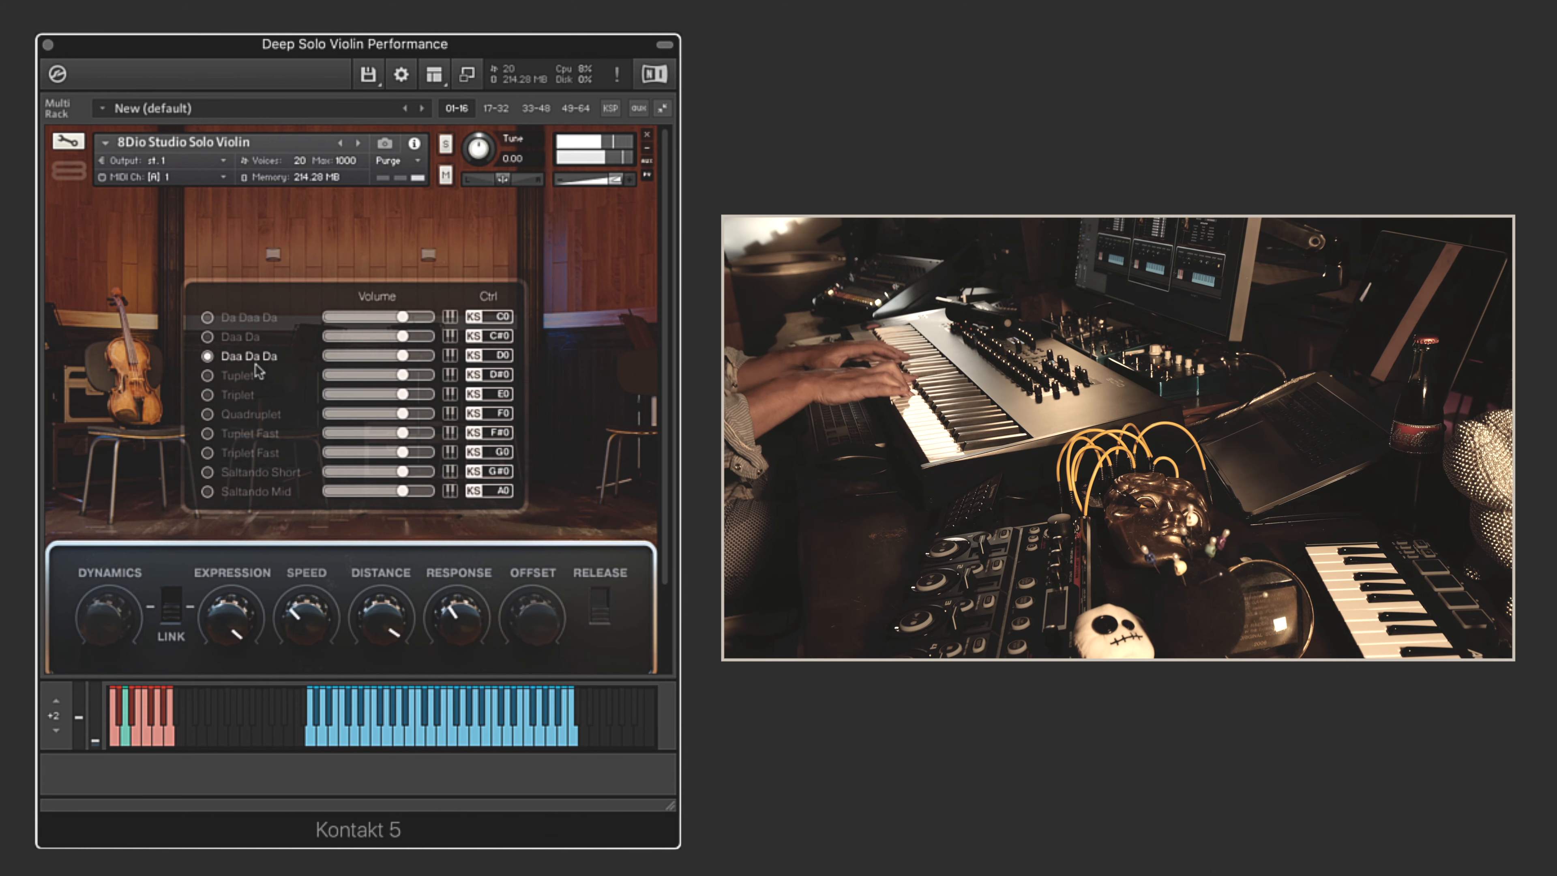
Audition Daa Da Da, Tuplet, Triplet, Tuplet Fast, Triplet Fast and Saltando Short articulations in turn
{"action": "left_click", "coordinate": [206, 375]}
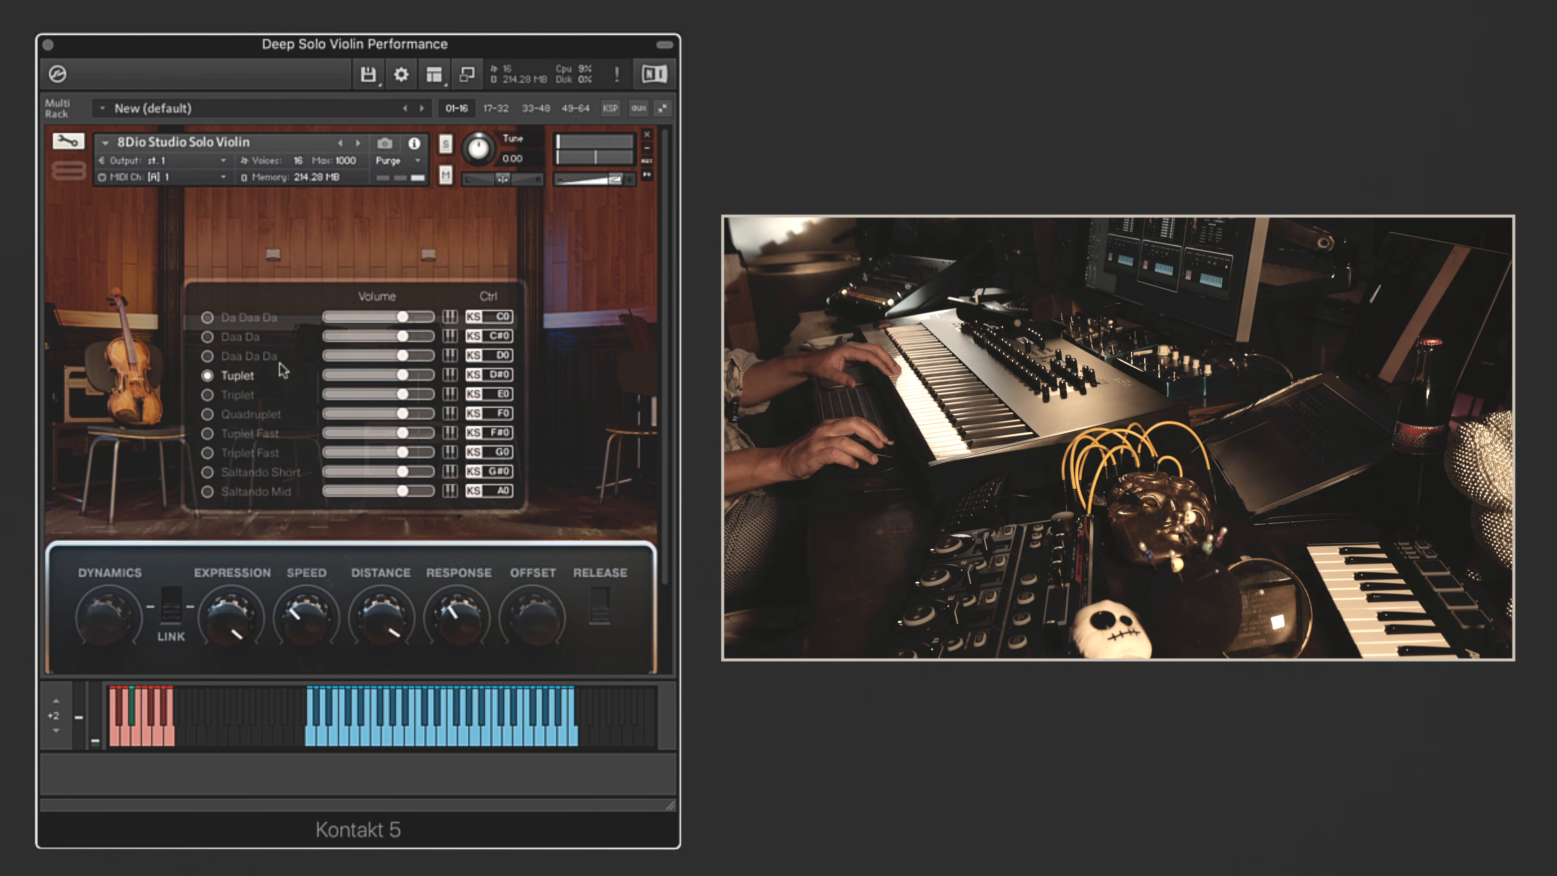
{"action": "left_click", "coordinate": [207, 394]}
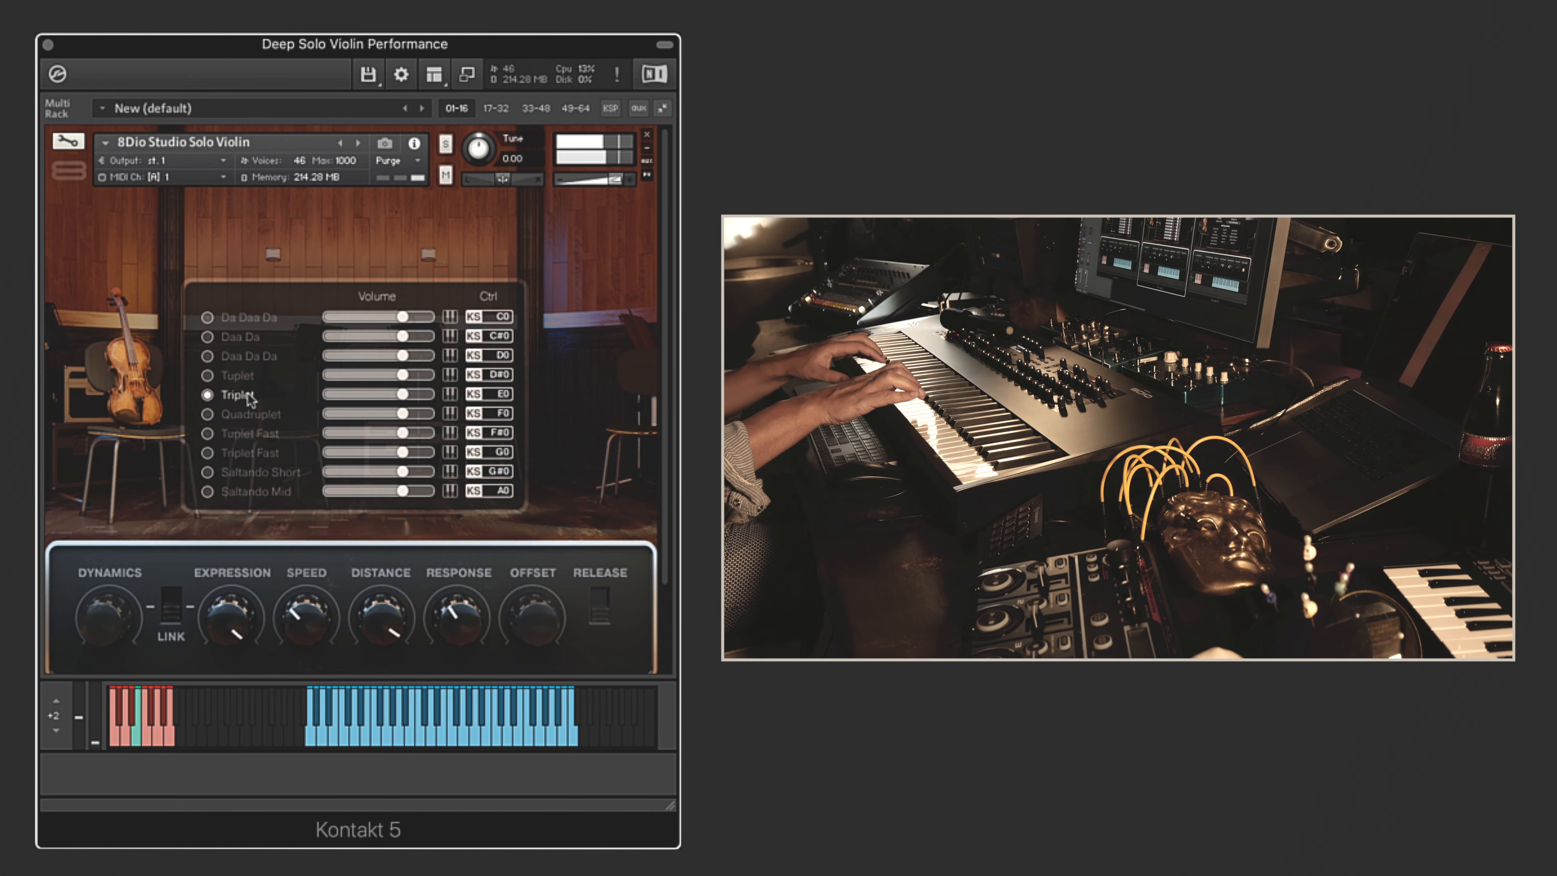
{"action": "left_click", "coordinate": [206, 414]}
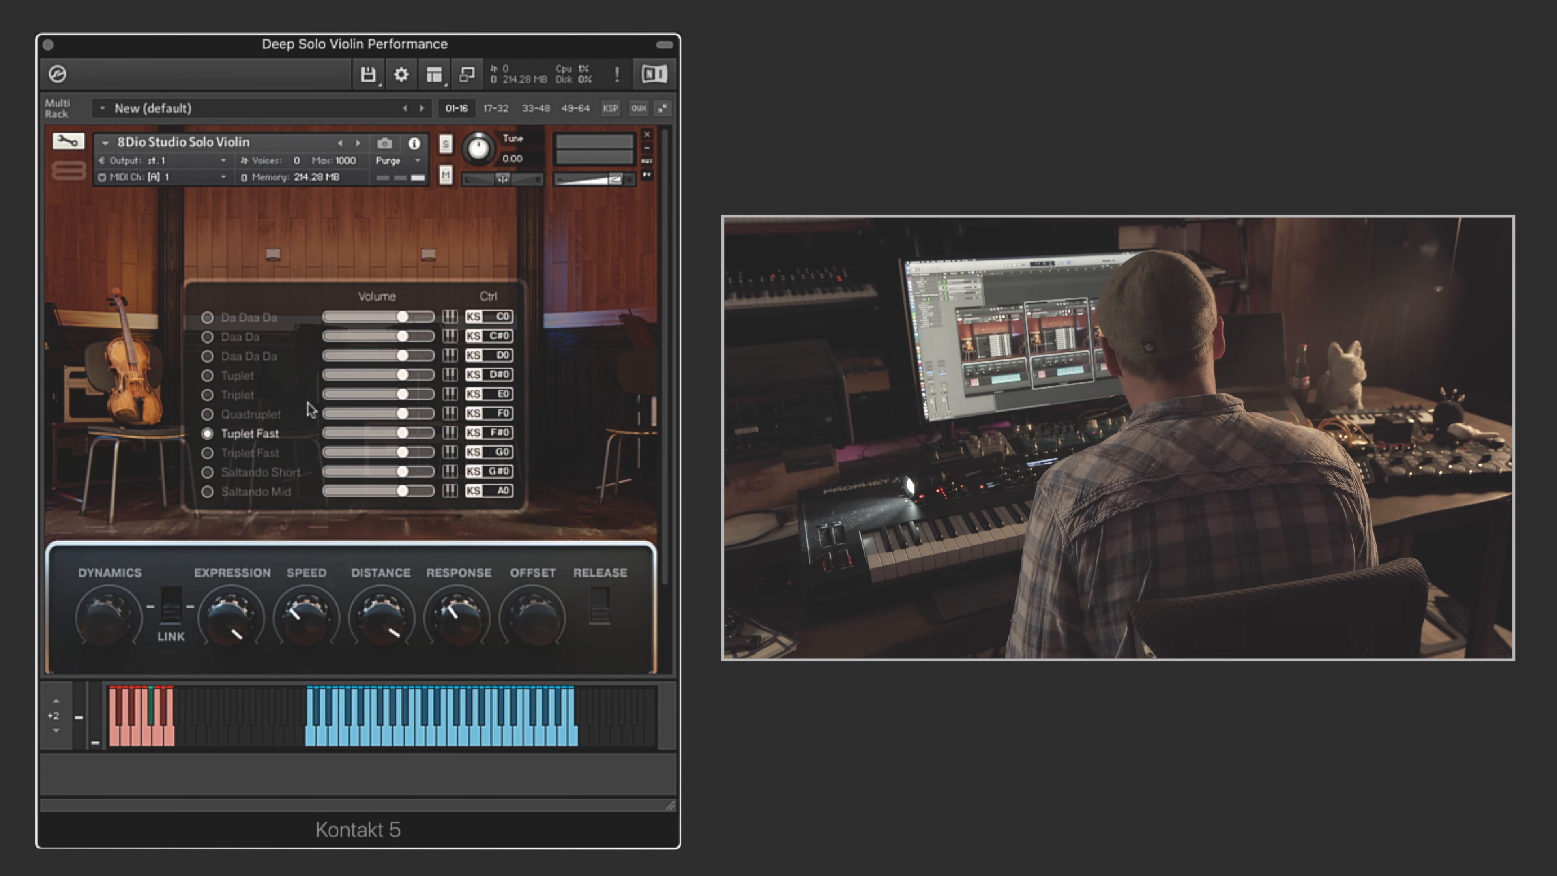
{"action": "left_click", "coordinate": [205, 453]}
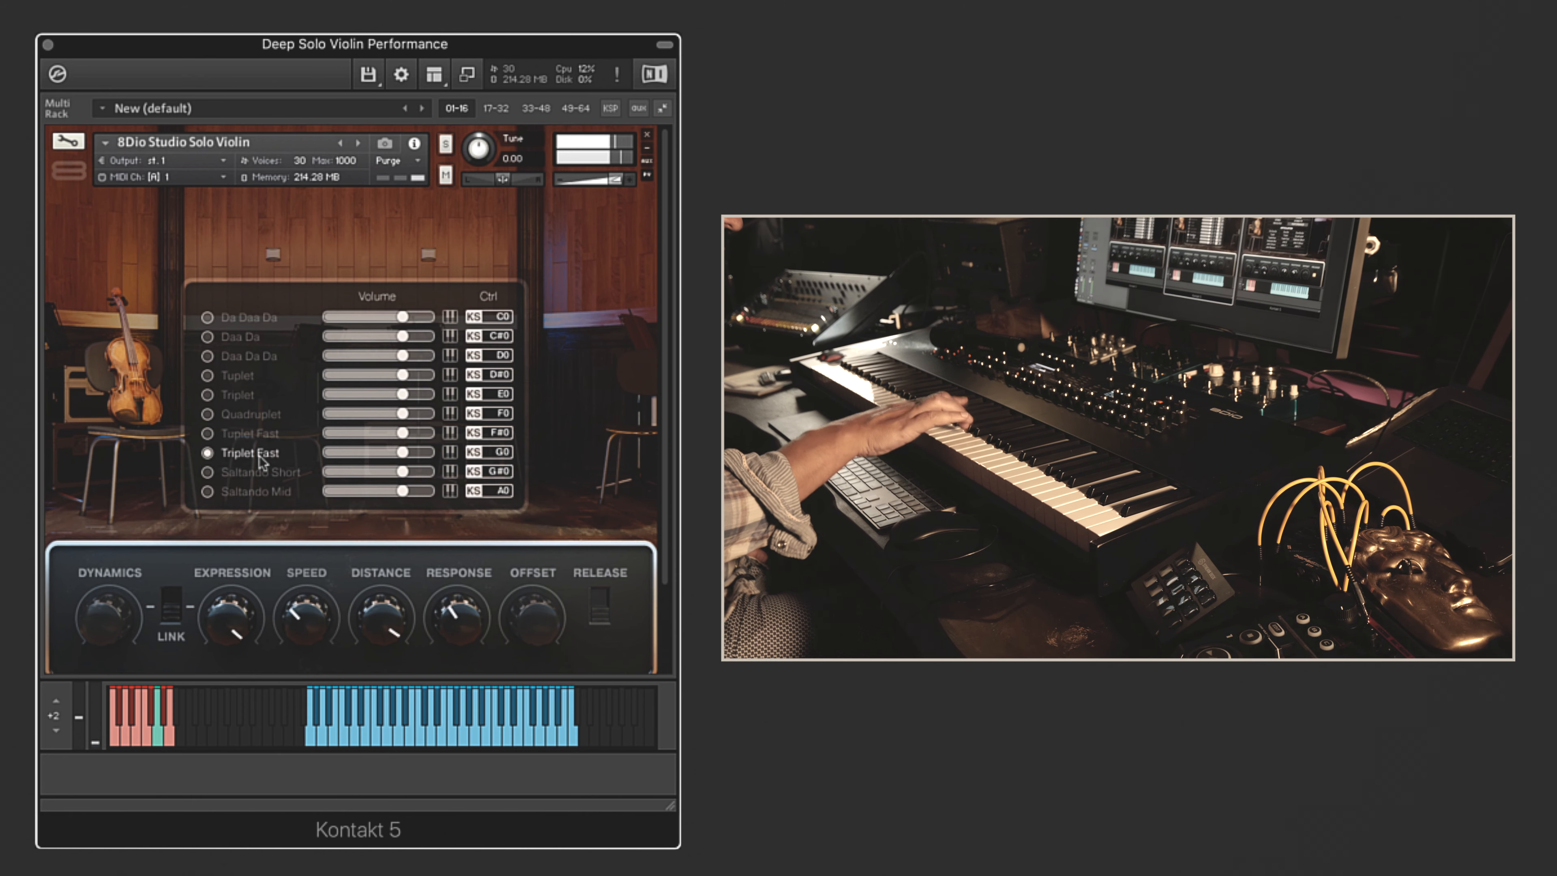
{"action": "left_click", "coordinate": [207, 472]}
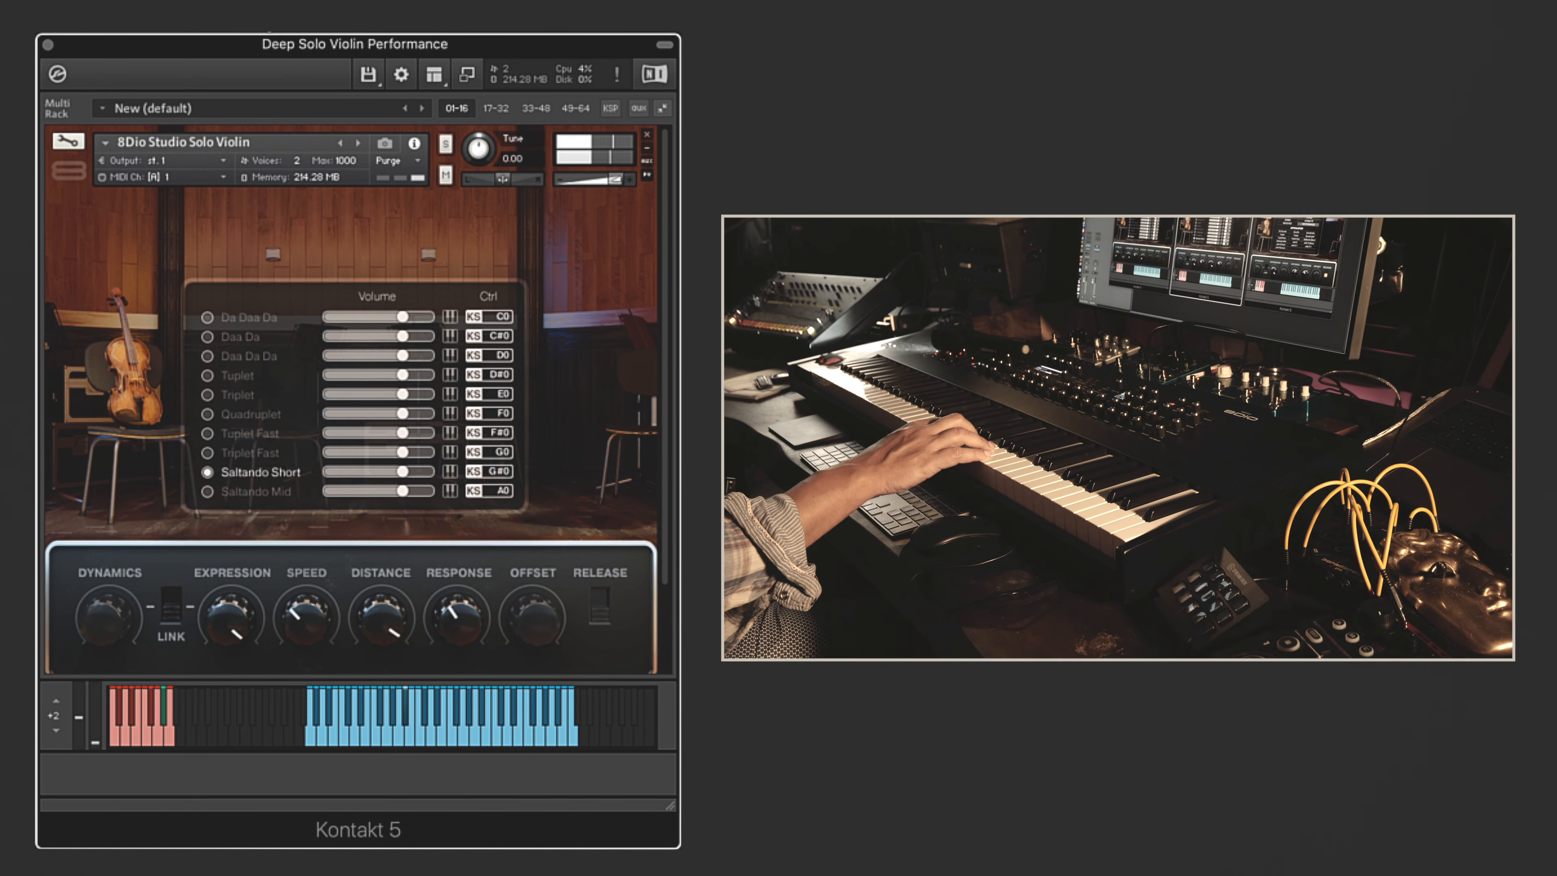
{"action": "left_click", "coordinate": [206, 491]}
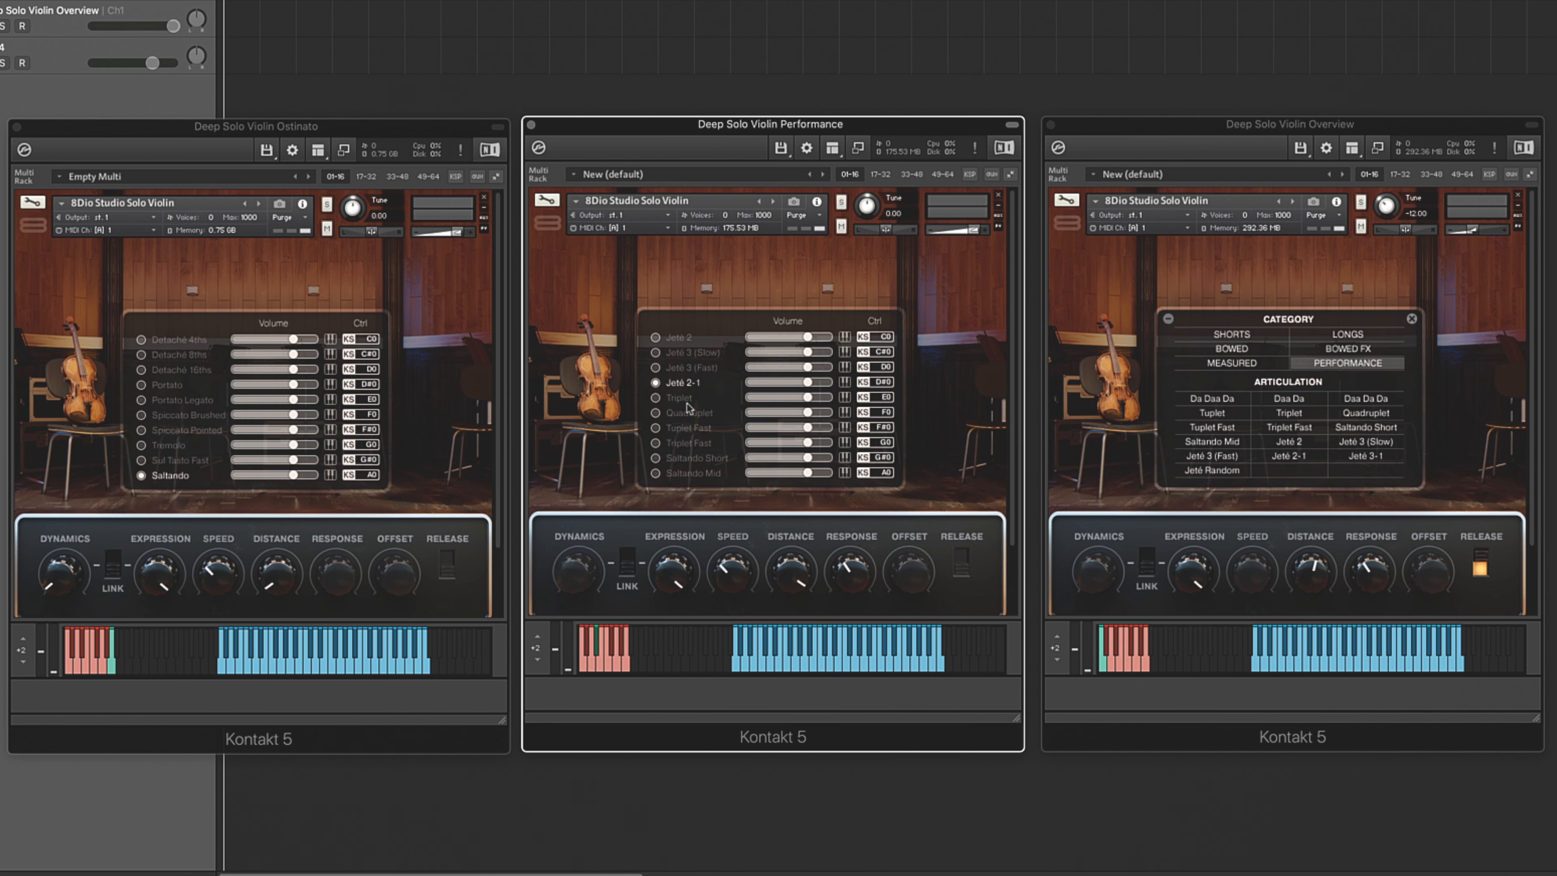
Assign Jeté Random to the fifth articulation slot via the Performance category
{"action": "left_click", "coordinate": [680, 398]}
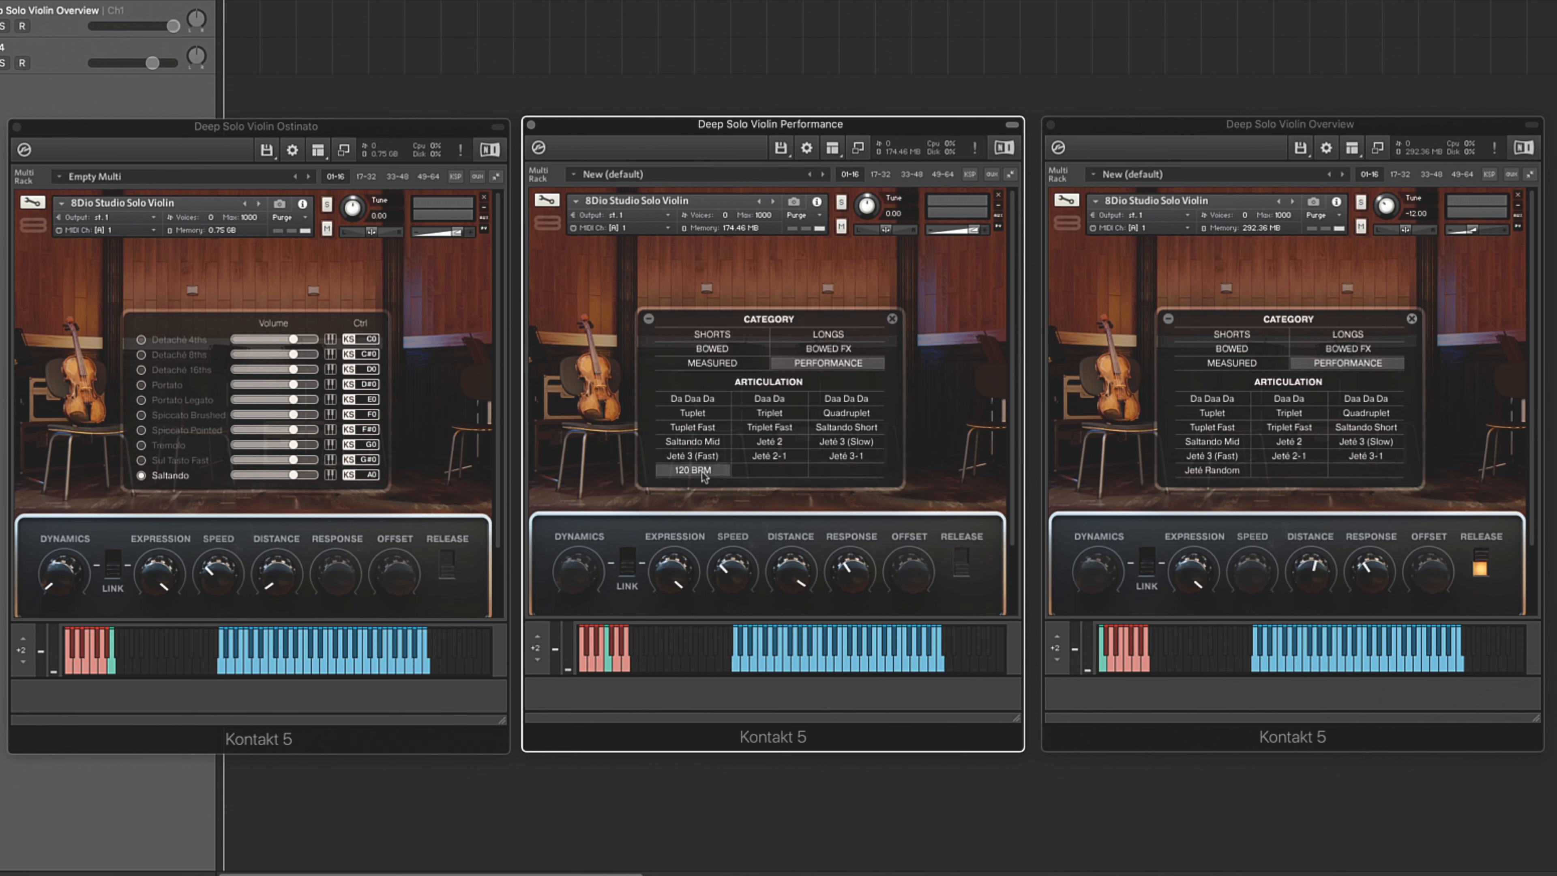
{"action": "left_click", "coordinate": [691, 470]}
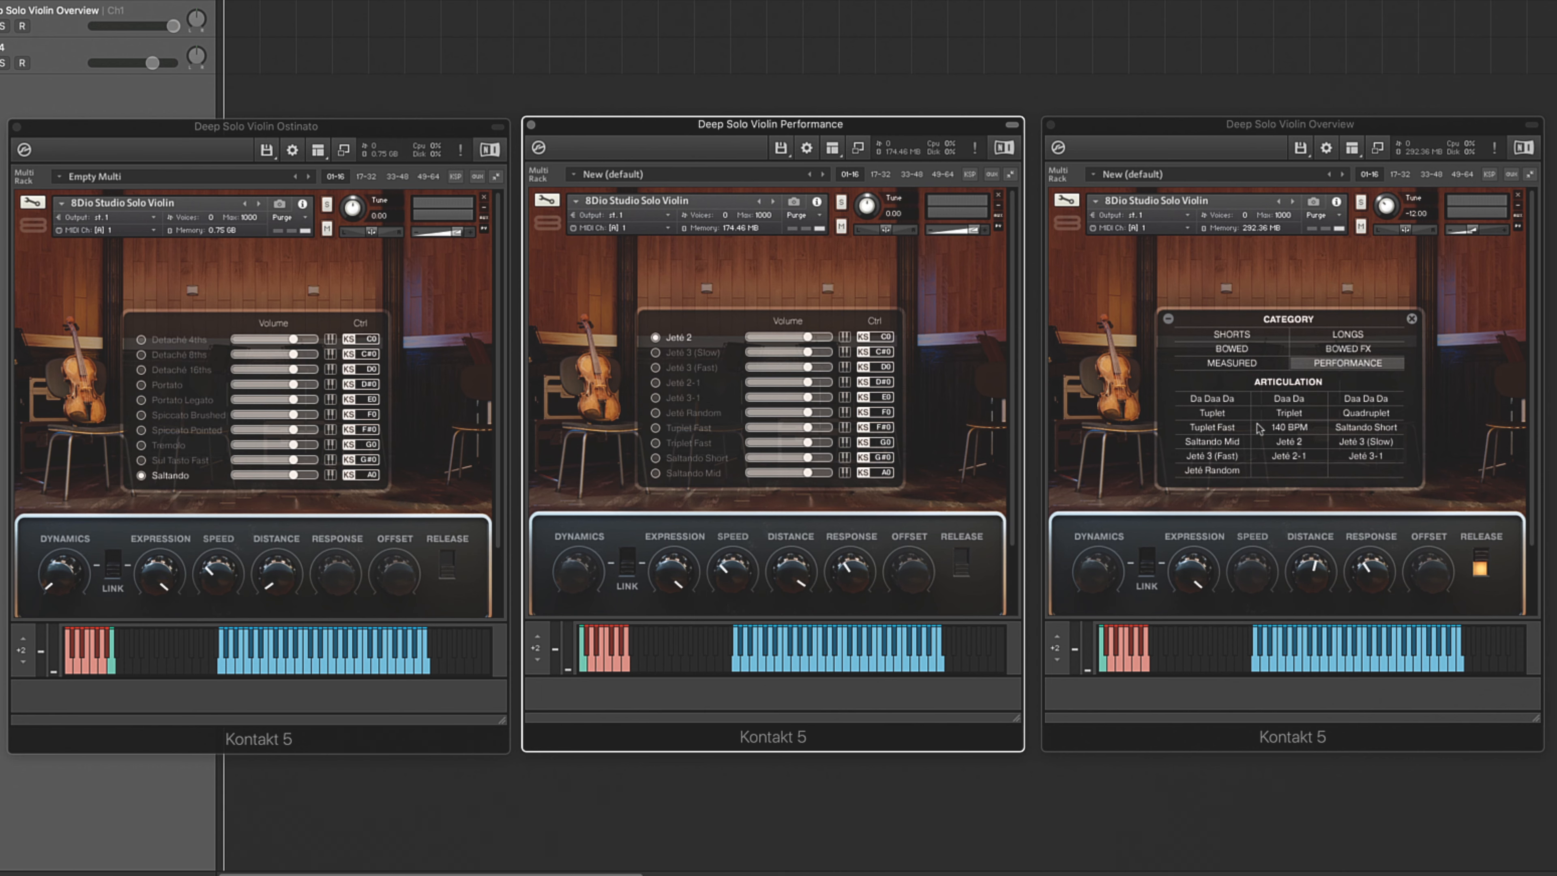